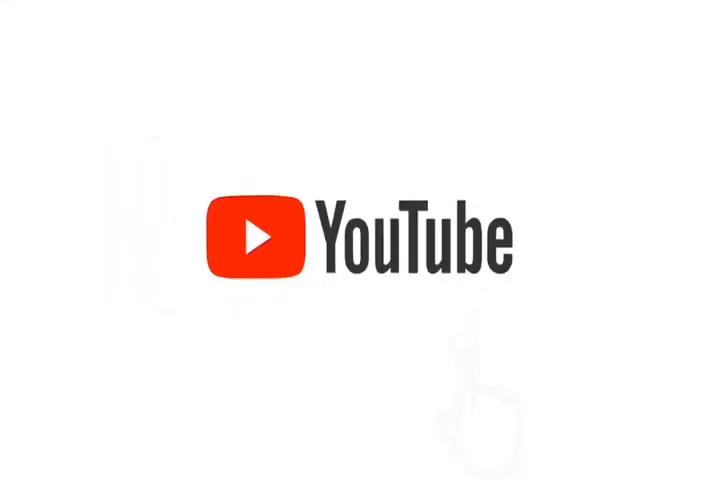
pyautogui.click(475, 240)
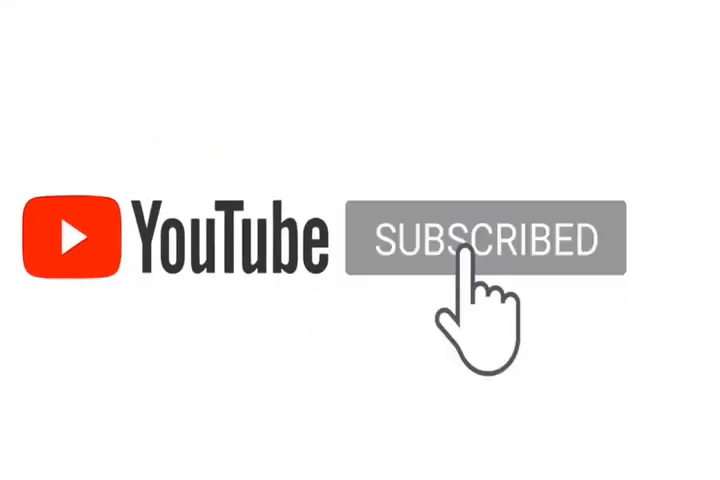
pyautogui.click(480, 240)
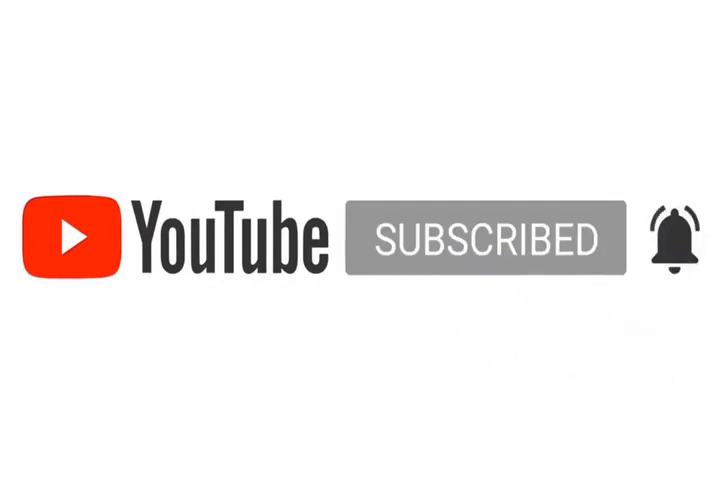